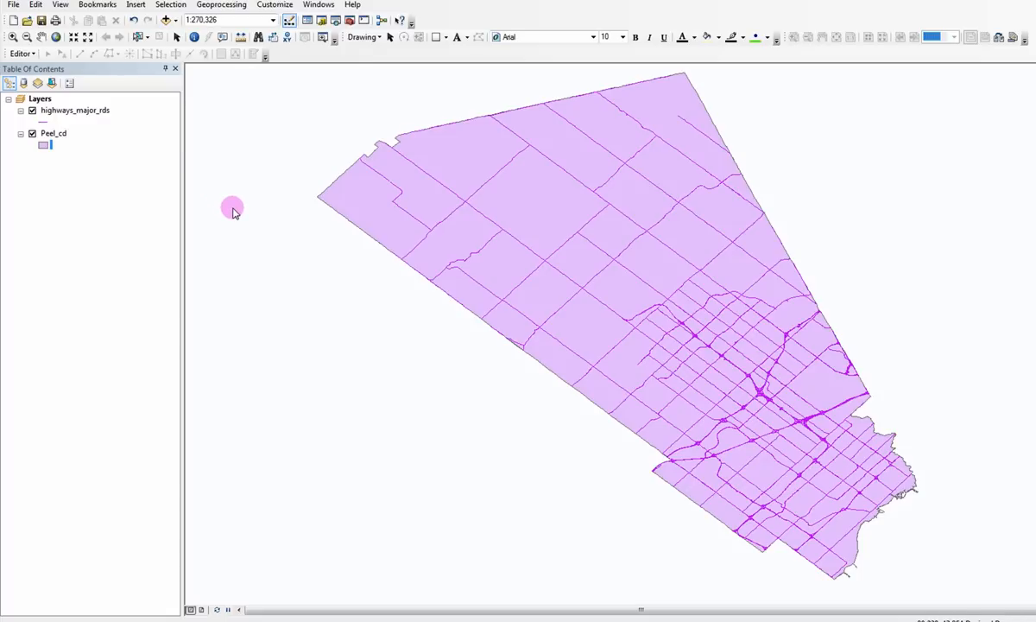
Bring up Data Frame Properties from the map's context menu
{"action": "right_click", "coordinate": [234, 211]}
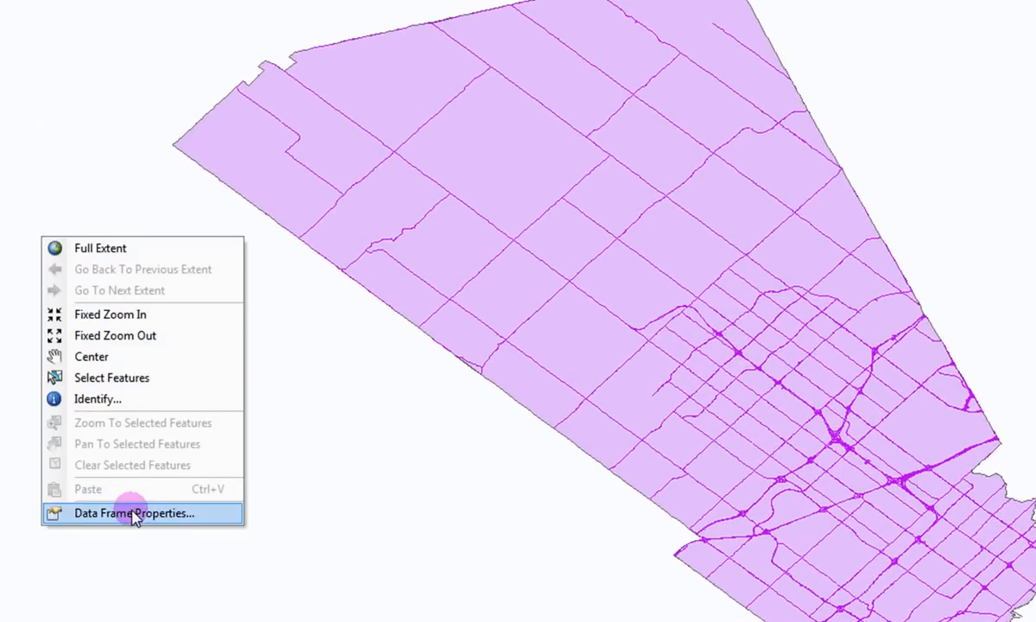
{"action": "left_click", "coordinate": [134, 513]}
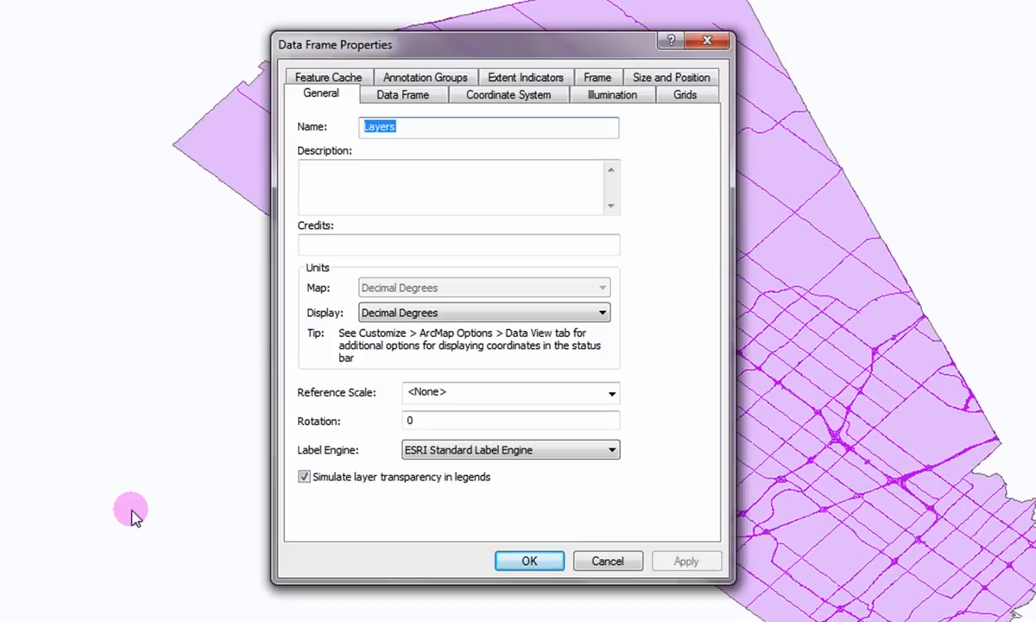
Show the Coordinate System settings, currently GCS North American 1983
{"action": "left_click", "coordinate": [508, 94]}
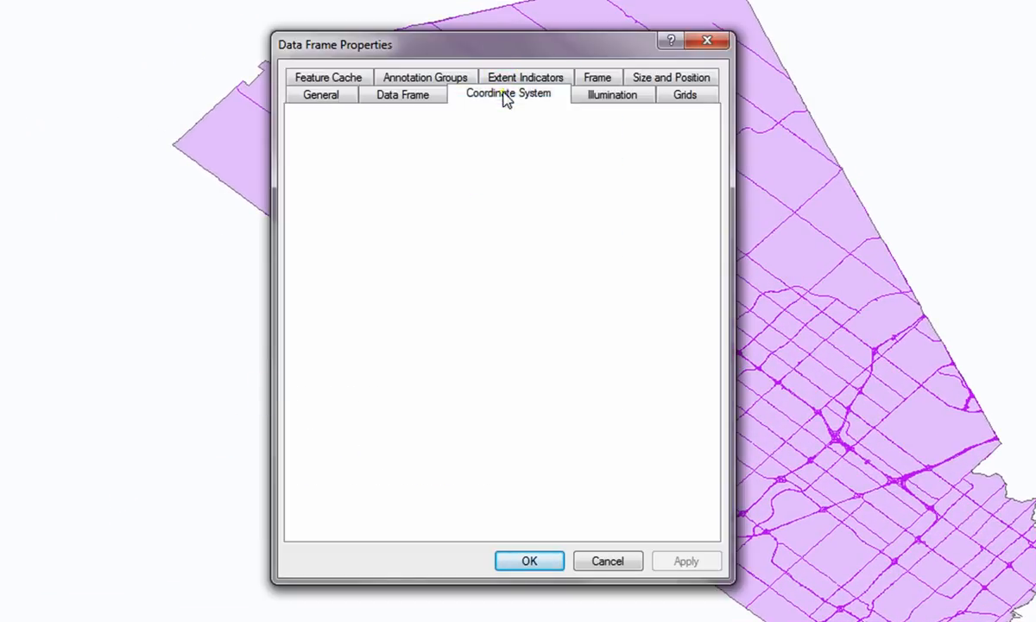
{"action": "left_click", "coordinate": [508, 93]}
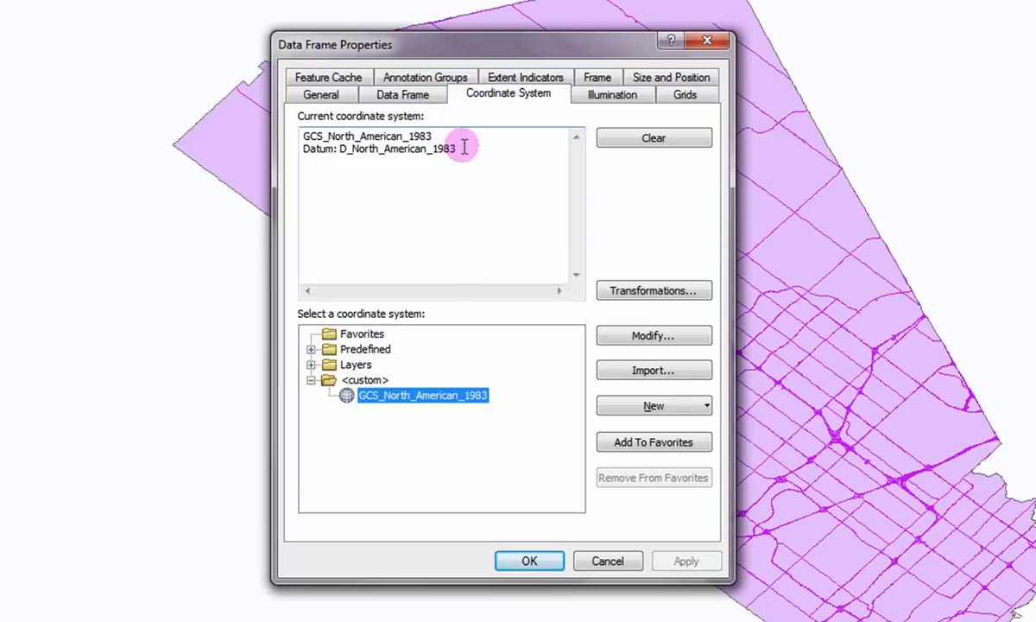
{"action": "mouse_move", "coordinate": [443, 138]}
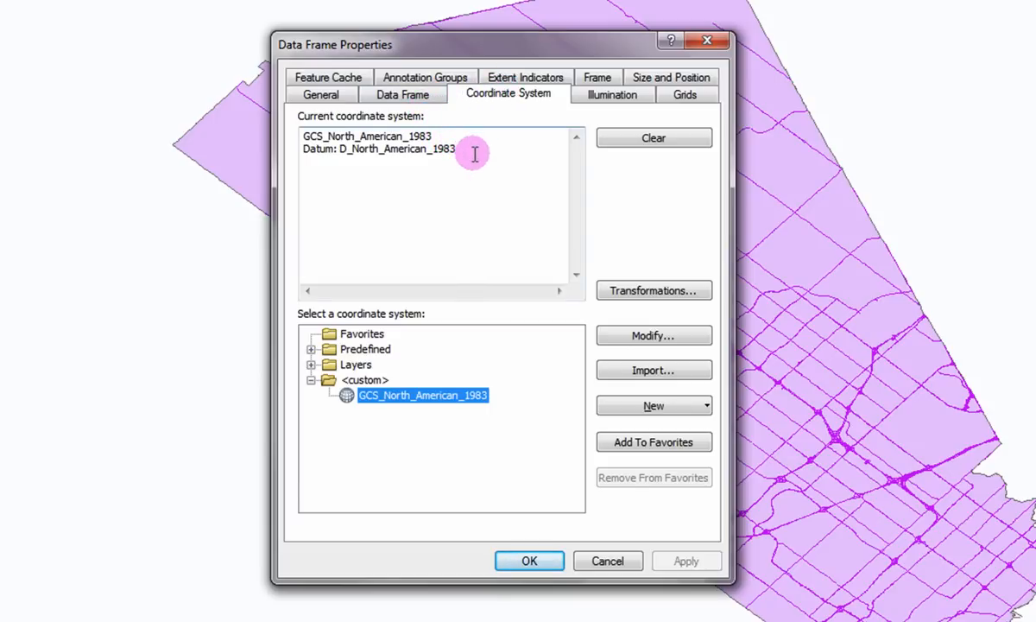
{"action": "mouse_move", "coordinate": [494, 176]}
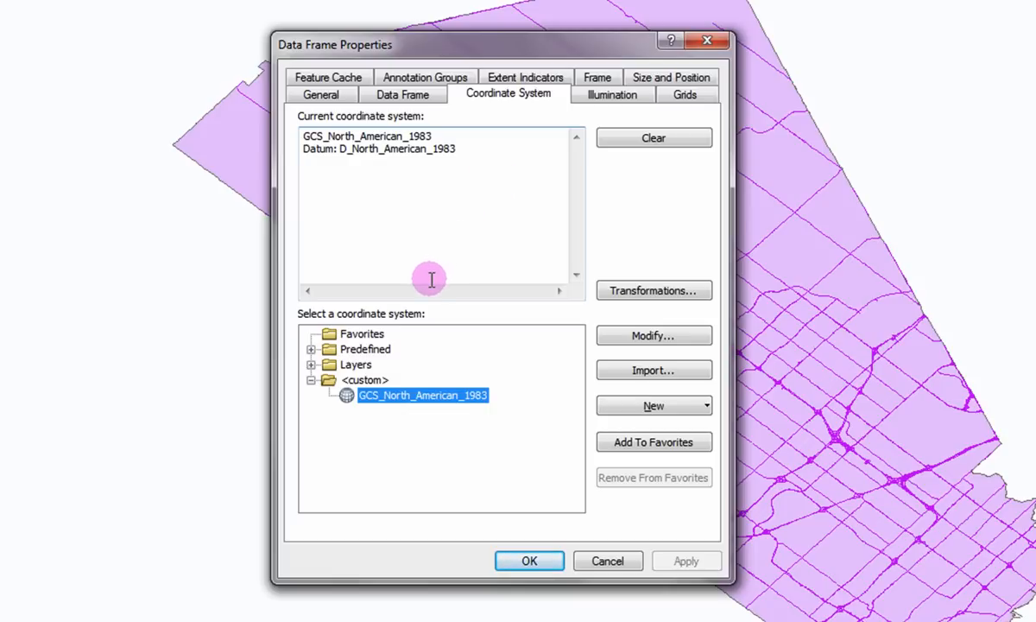
Choose NAD 1983 UTM Zone 17N from Projected > UTM and apply it to the data frame
{"action": "left_click", "coordinate": [337, 349]}
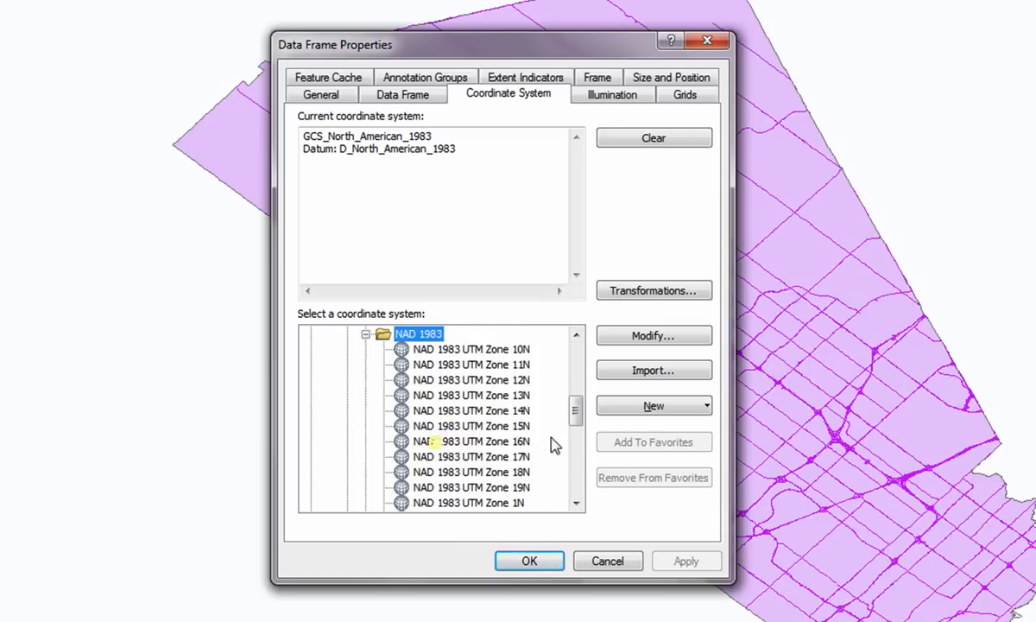
{"action": "scroll", "scroll_direction": "down", "scroll_amount": 3}
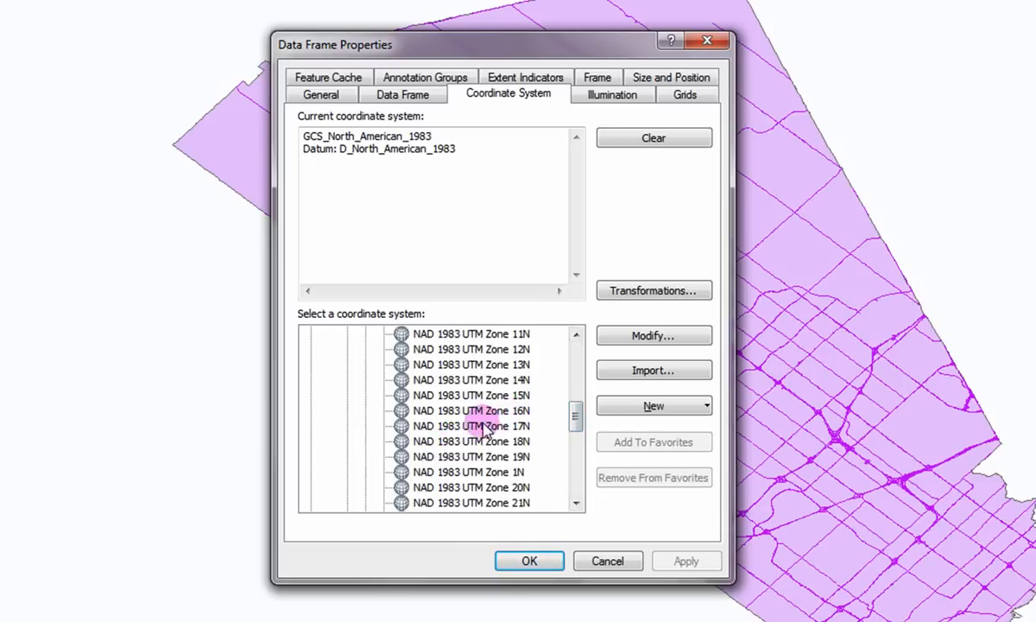
{"action": "left_click", "coordinate": [472, 425]}
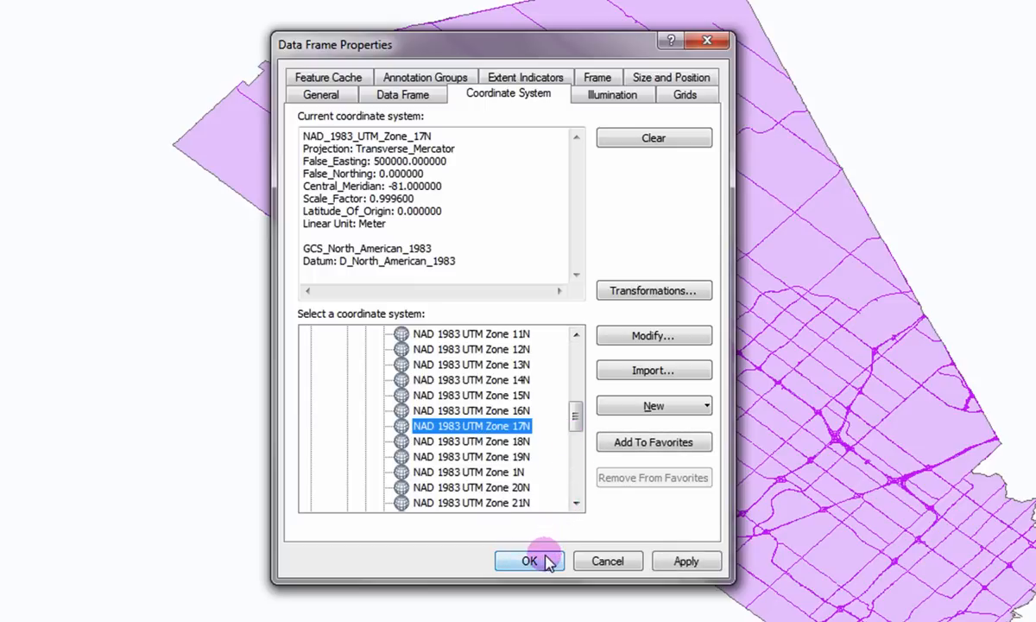
{"action": "left_click", "coordinate": [528, 560]}
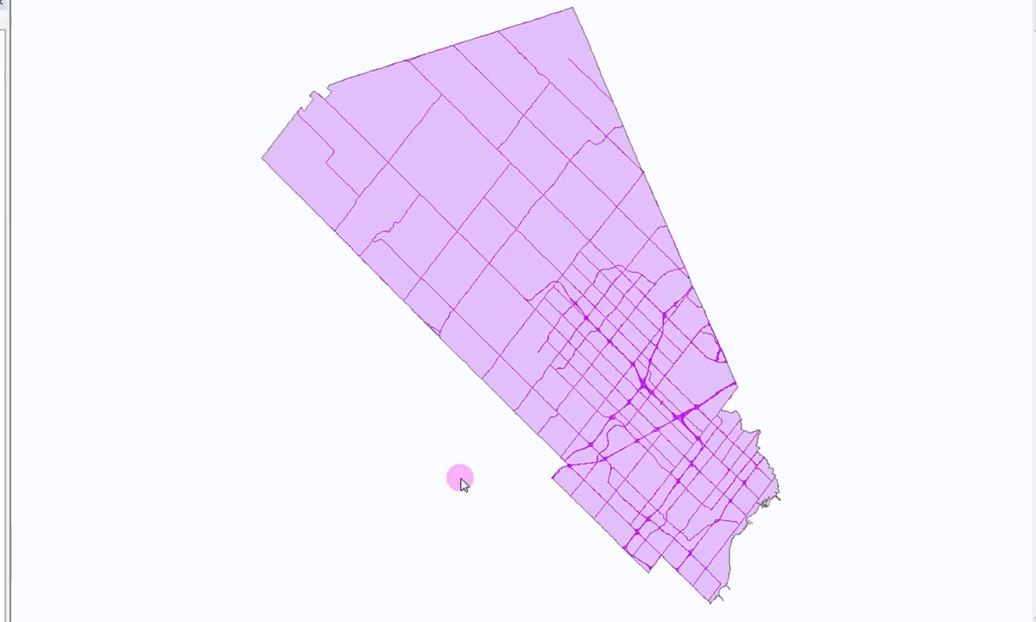
{"action": "mouse_move", "coordinate": [314, 361]}
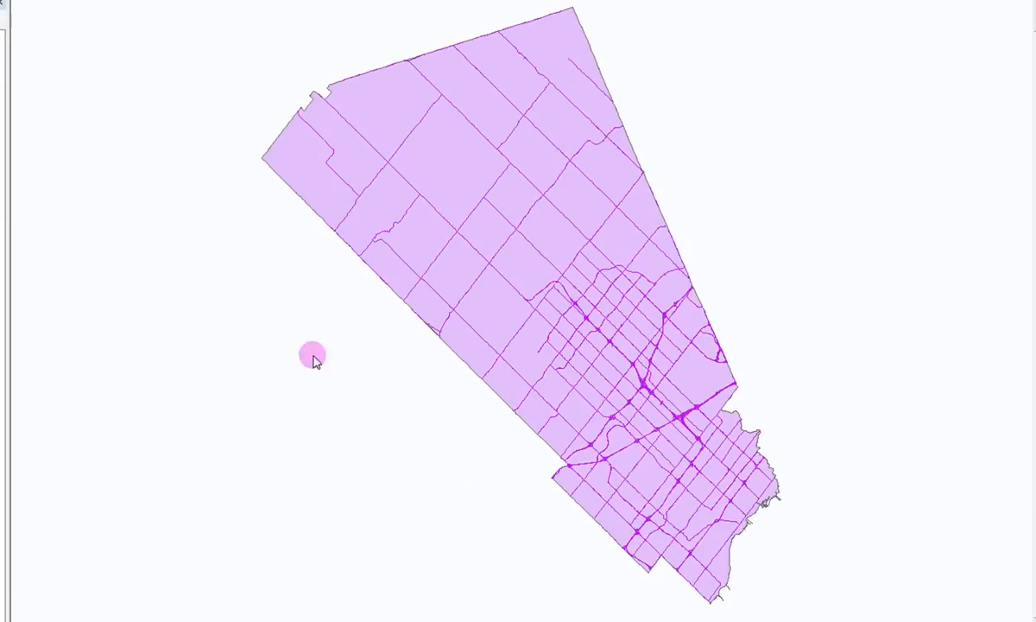